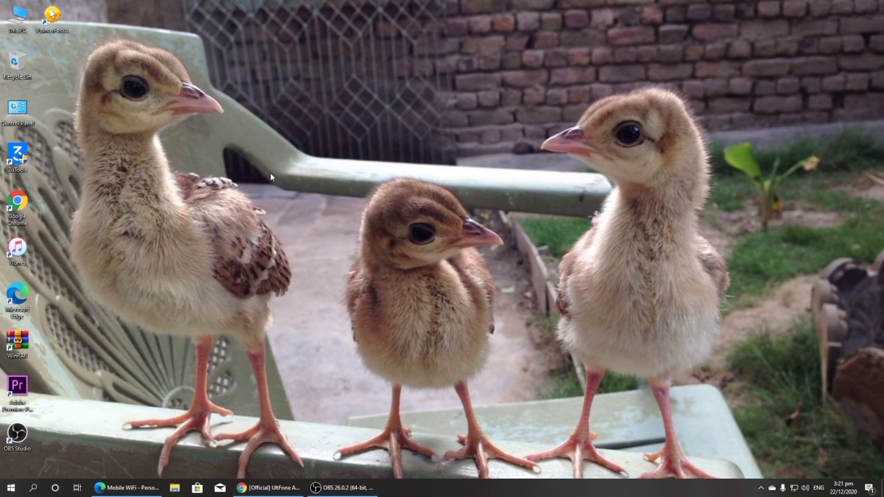
# Refresh the desktop and bring the UltFone Activation Unlocker page up in Chrome.
pyautogui.rightClick(270, 177)
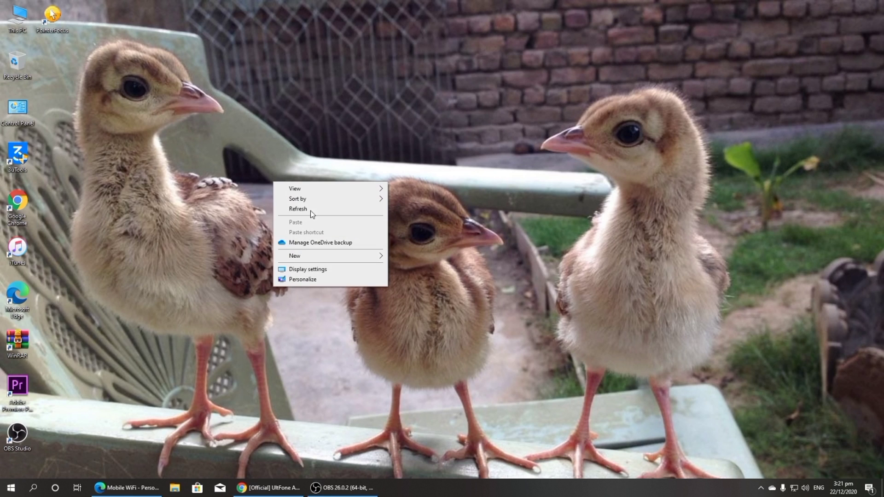
pyautogui.click(298, 209)
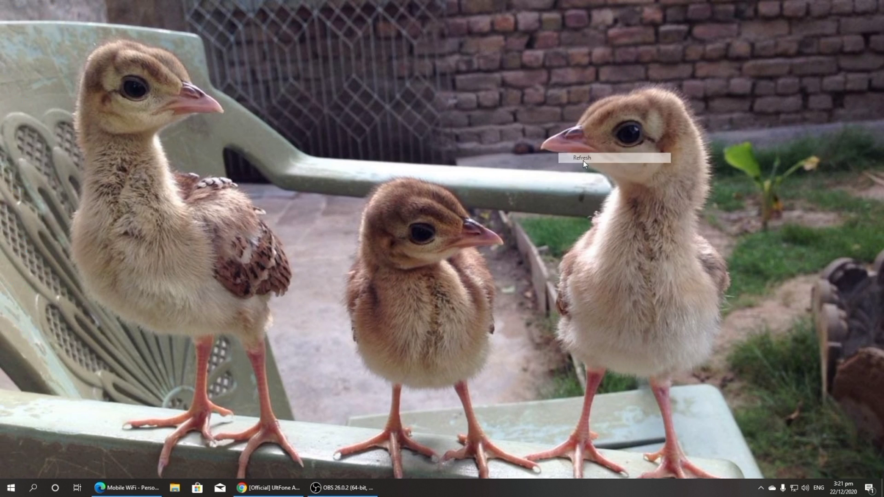
pyautogui.click(580, 158)
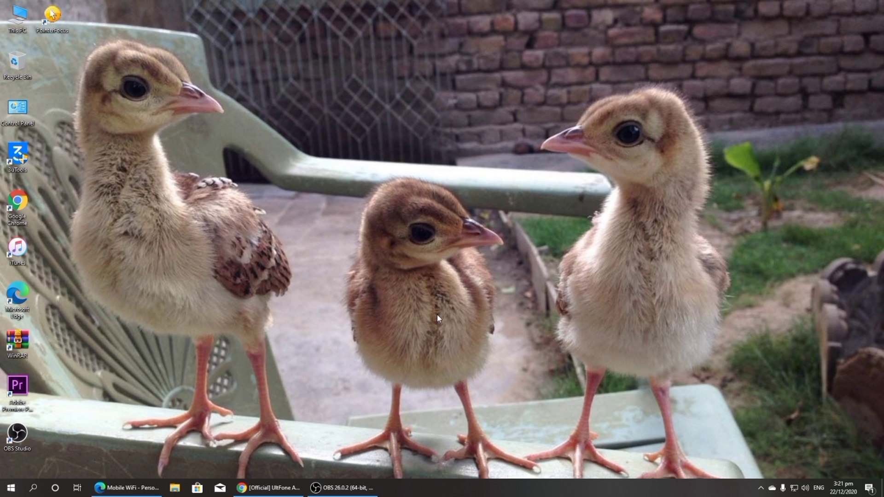
pyautogui.click(241, 488)
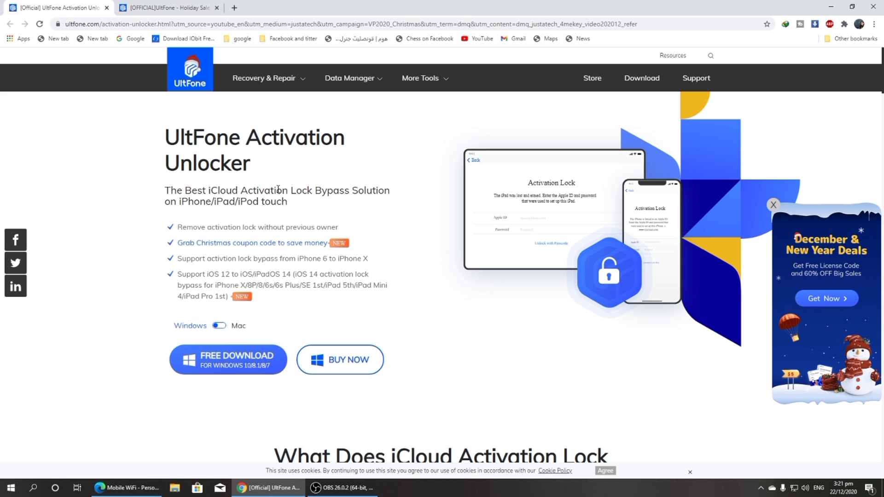
pyautogui.moveTo(264, 228)
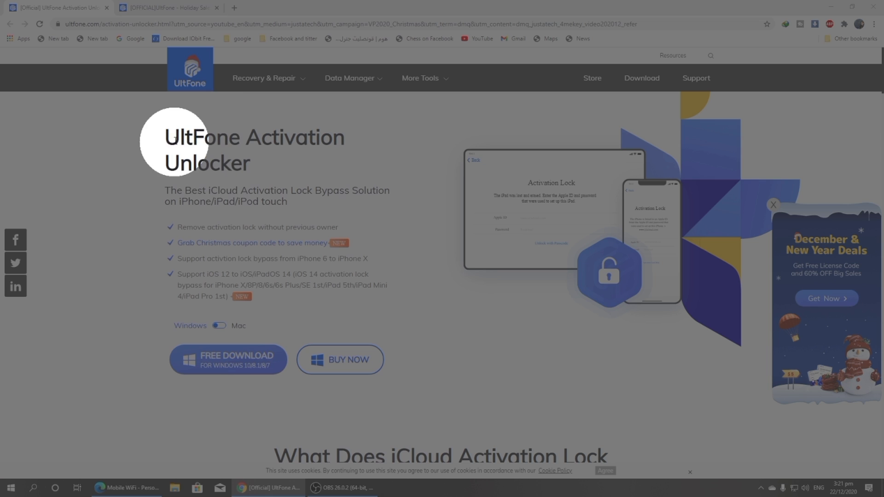
# Select the Activation Unlocker title, switch the download to the Mac edition, and show the holiday sale page.
pyautogui.moveTo(165, 137); pyautogui.dragTo(343, 164)
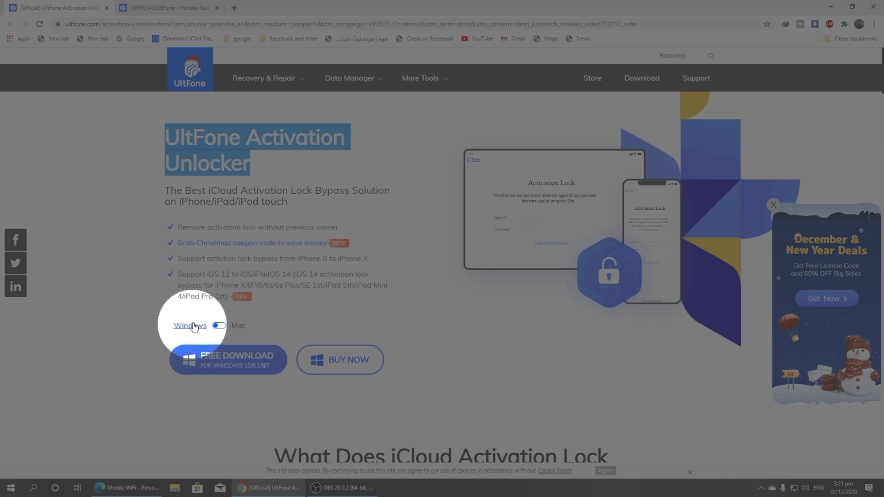
pyautogui.click(219, 326)
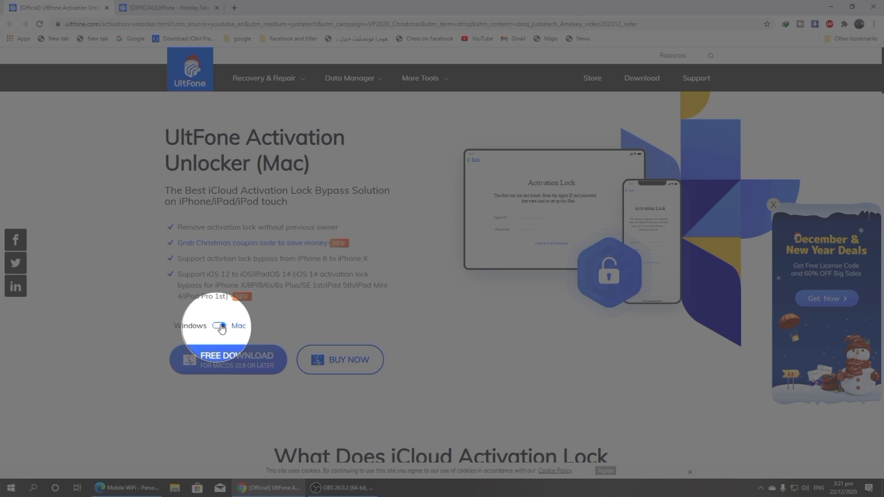
pyautogui.click(219, 326)
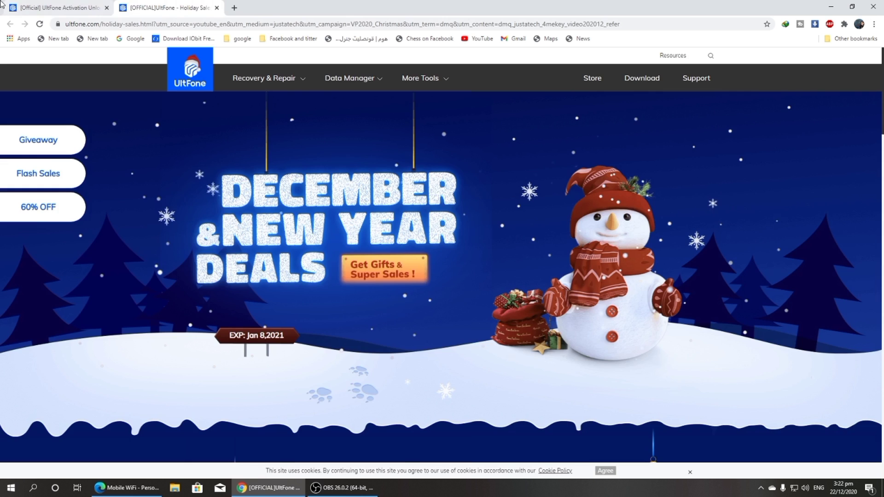
# Return to the Activation Unlocker page and start reading down through its explanations.
pyautogui.click(56, 7)
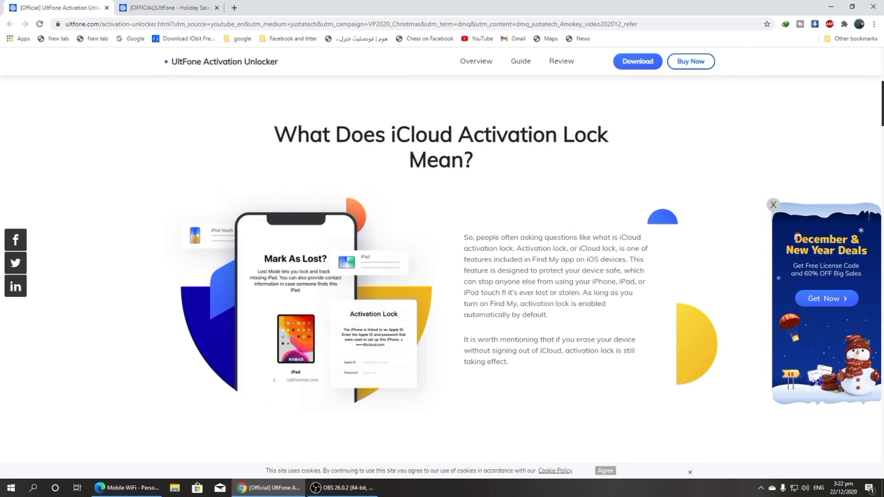
pyautogui.press('ctrl+2')
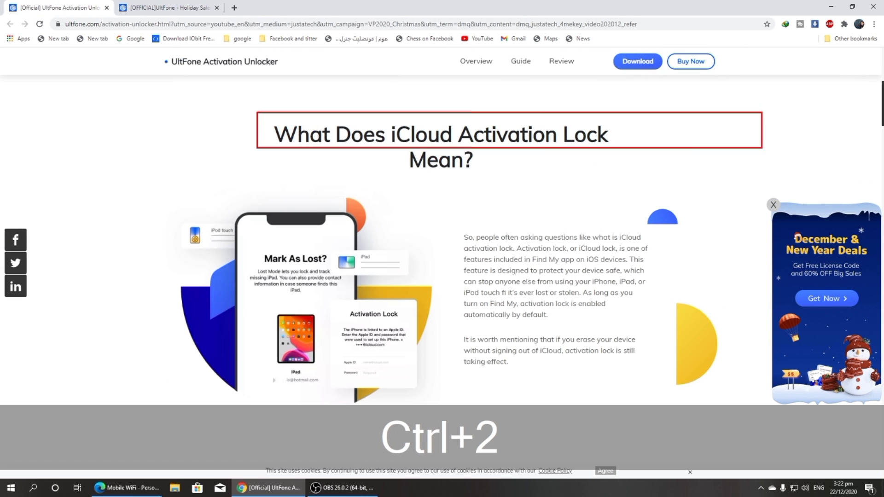
pyautogui.scroll(-3)
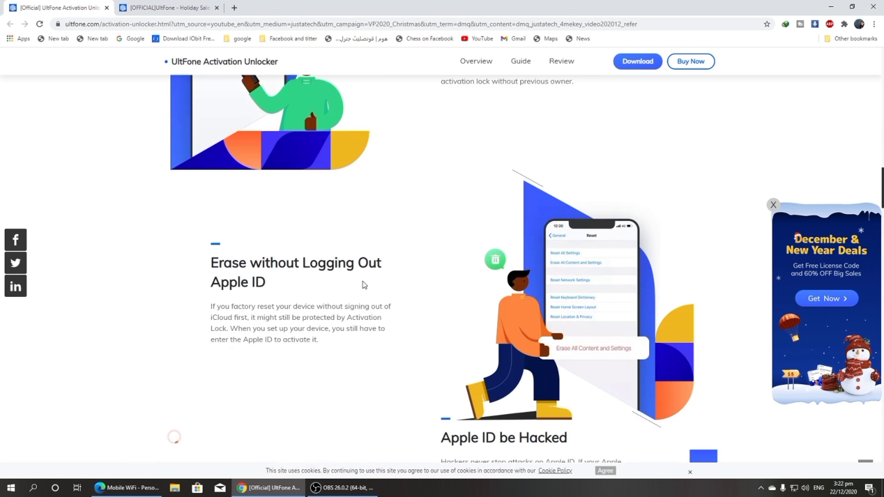
pyautogui.click(342, 488)
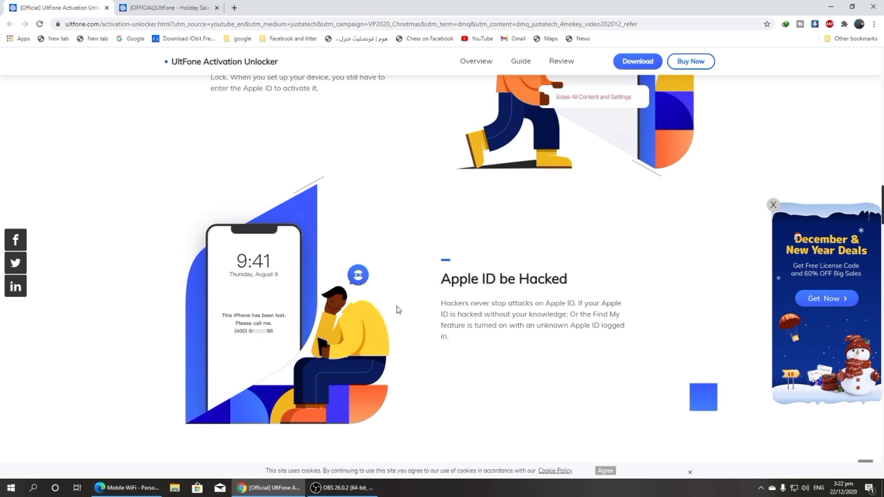
# Continue down through the steps and FAQs, then scroll back toward the Windows download section.
pyautogui.scroll(-3)
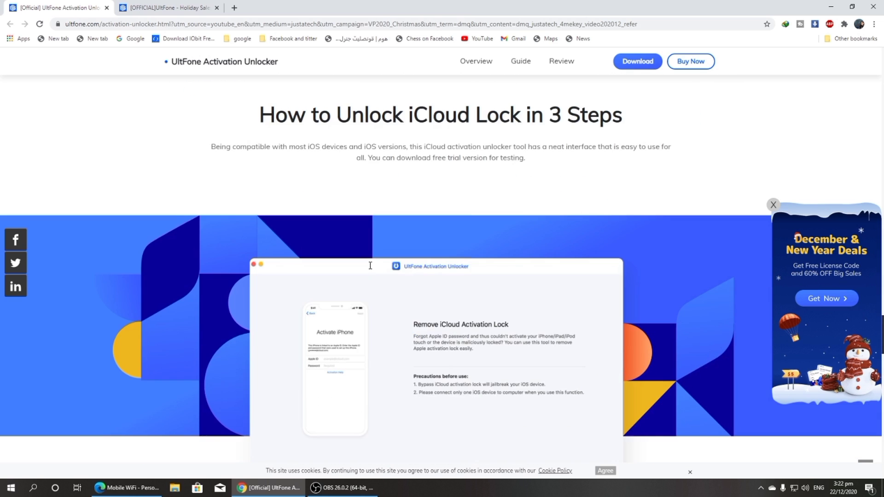
pyautogui.scroll(-3)
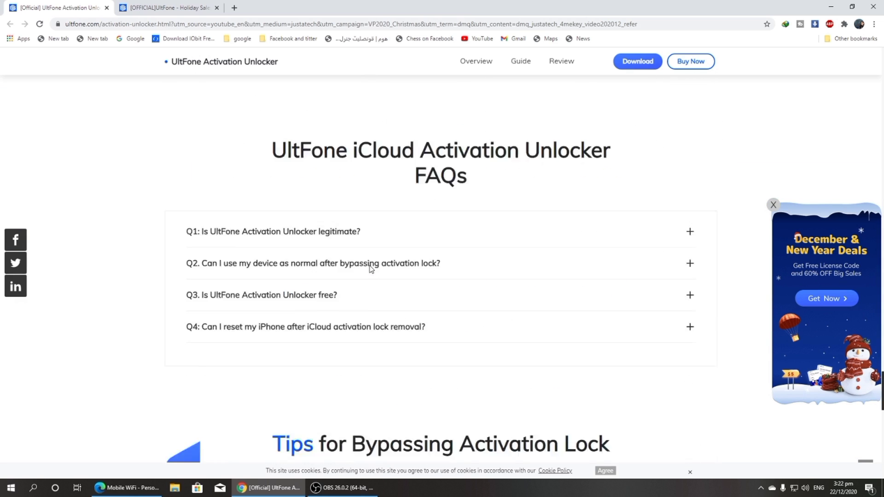
pyautogui.scroll(-3)
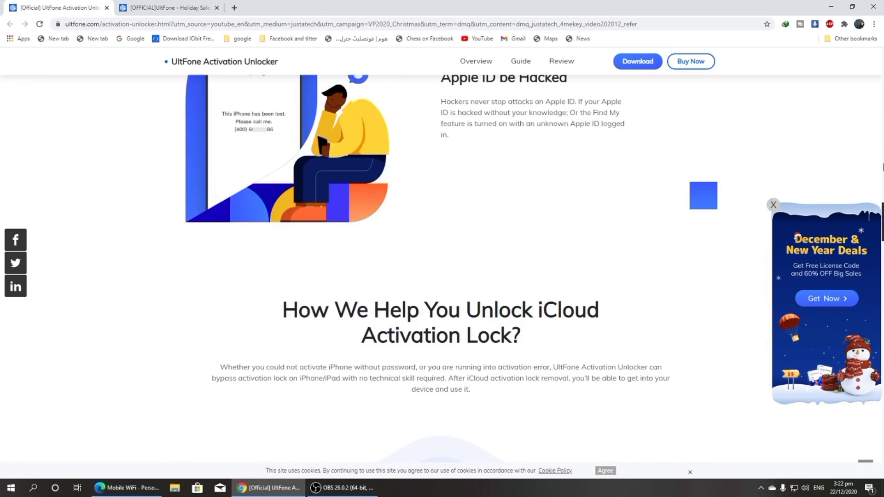
pyautogui.scroll(3)
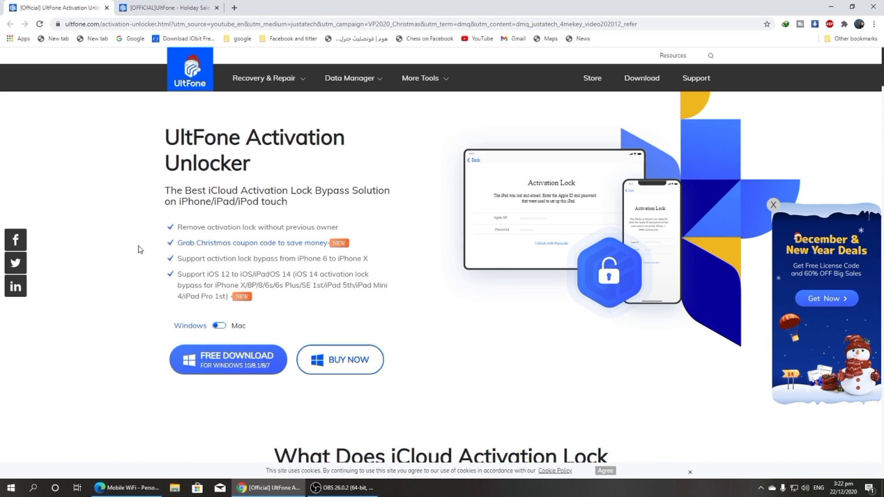
pyautogui.moveTo(50, 50)
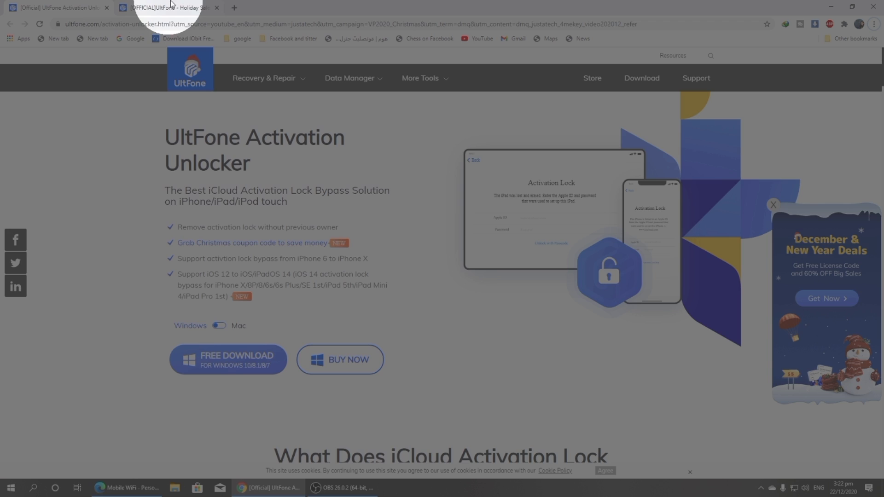
# Switch to the holiday sale page, dismiss the notification request, and jump to the Giveaway section.
pyautogui.click(169, 7)
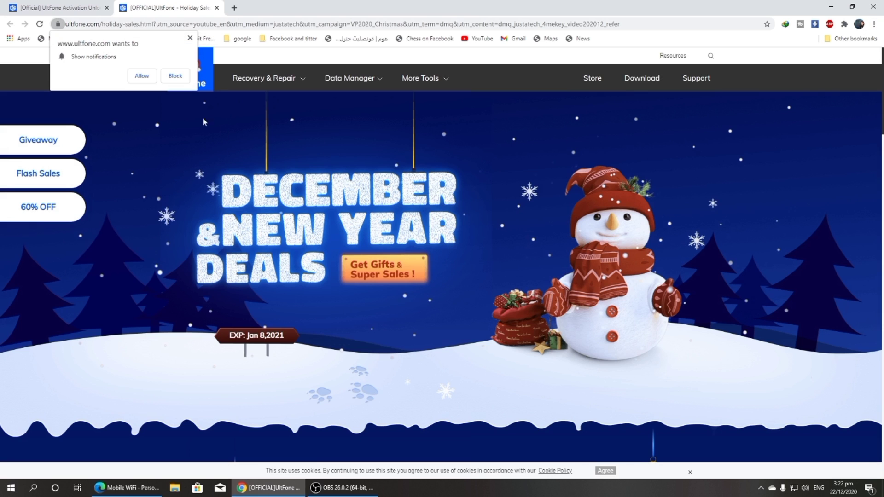
pyautogui.click(175, 76)
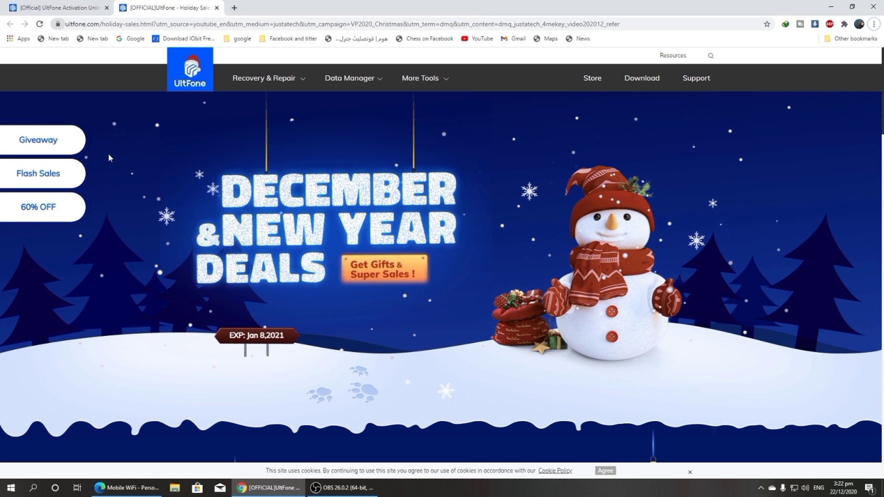
pyautogui.click(38, 140)
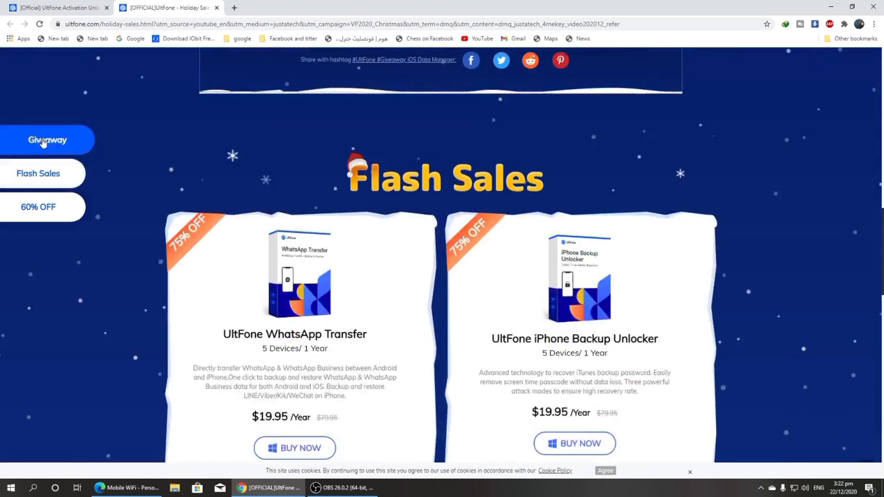
pyautogui.click(47, 140)
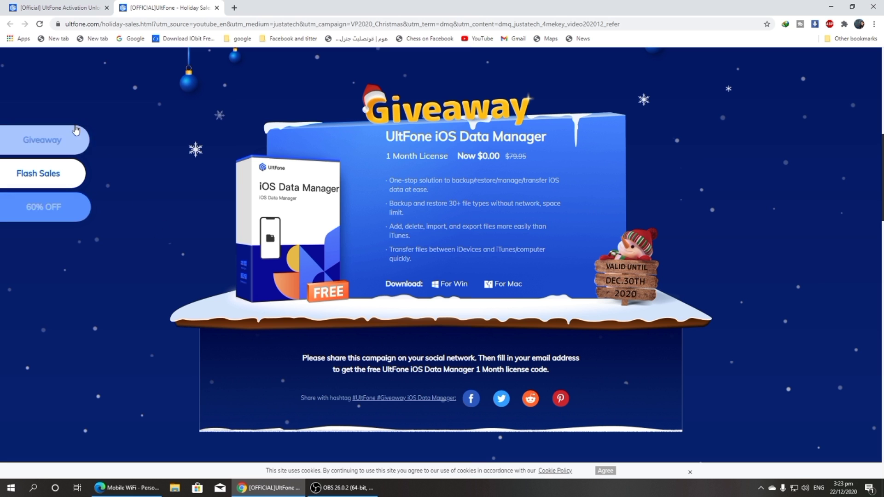
# Look over the iOS Data Manager giveaway's Win/Mac links, then scroll down to the Flash Sales section.
pyautogui.click(41, 140)
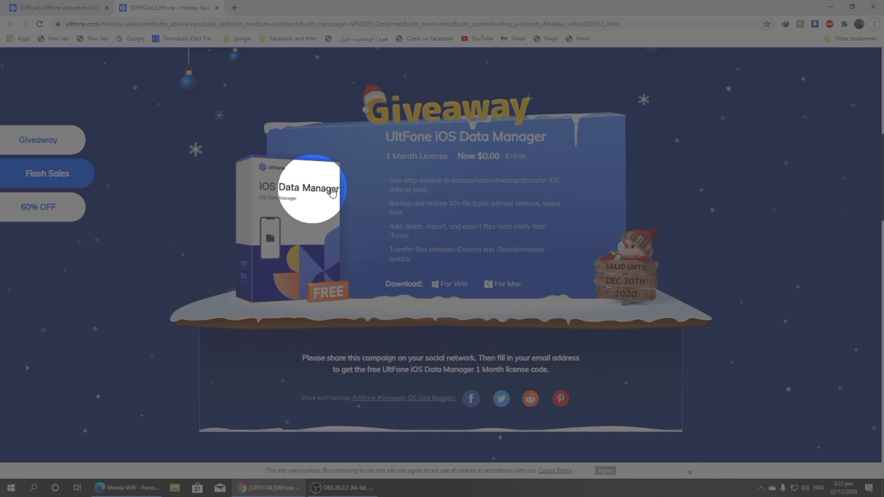
pyautogui.moveTo(290, 192)
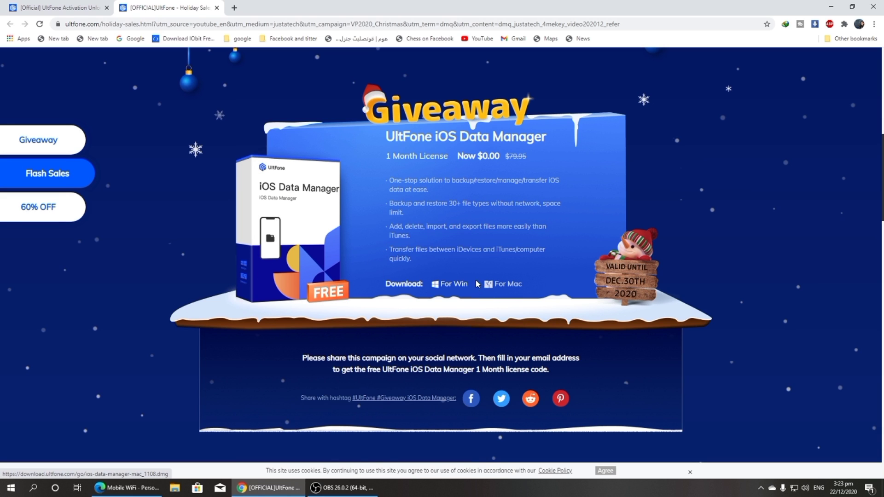
pyautogui.click(506, 283)
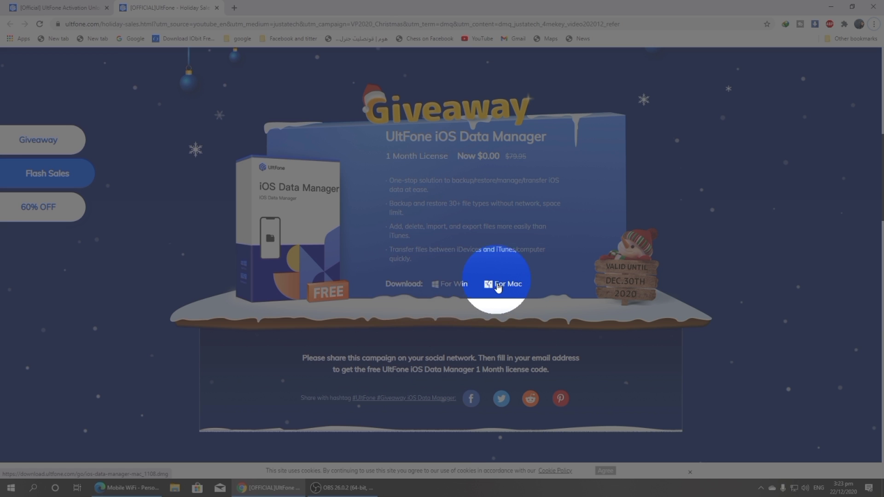
pyautogui.click(506, 284)
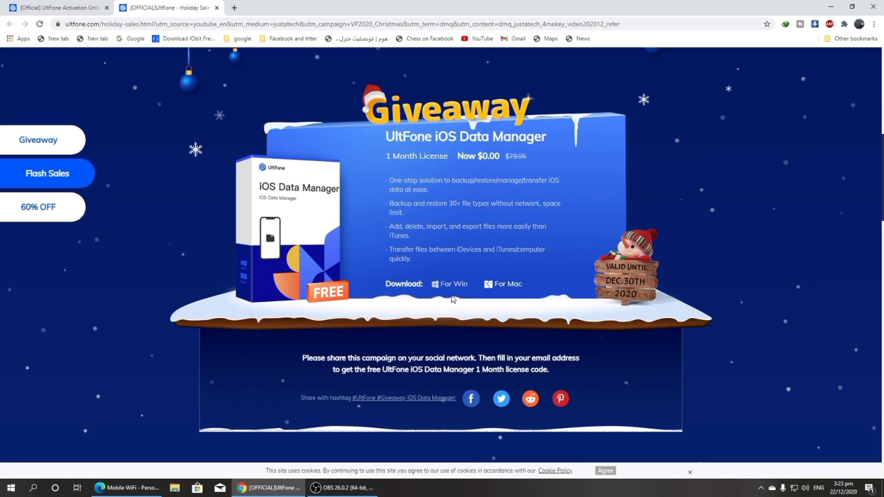
pyautogui.scroll(-3)
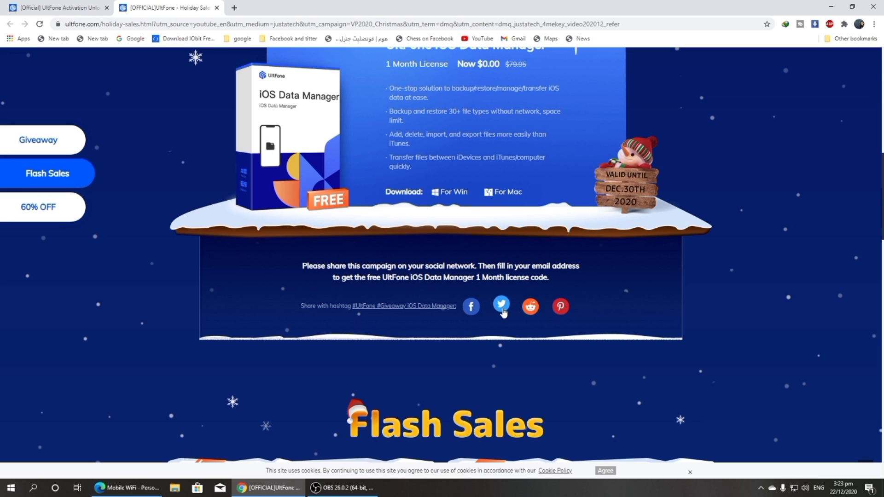
pyautogui.click(501, 306)
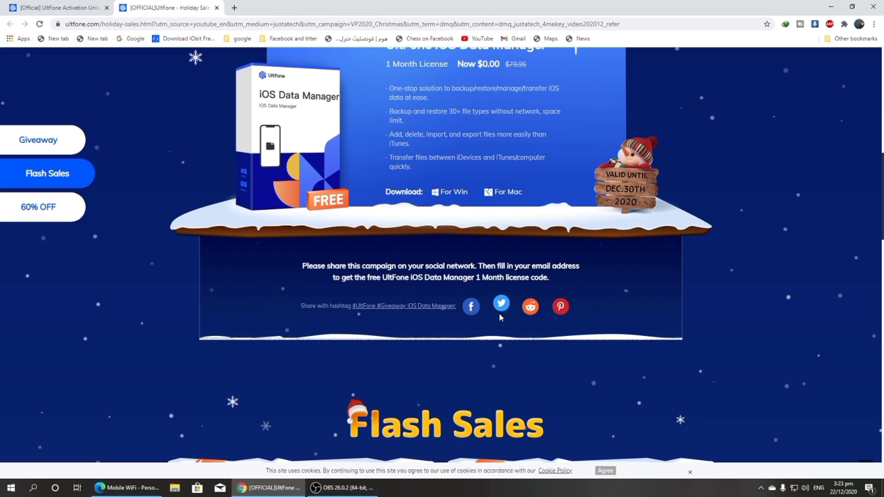
pyautogui.scroll(-3)
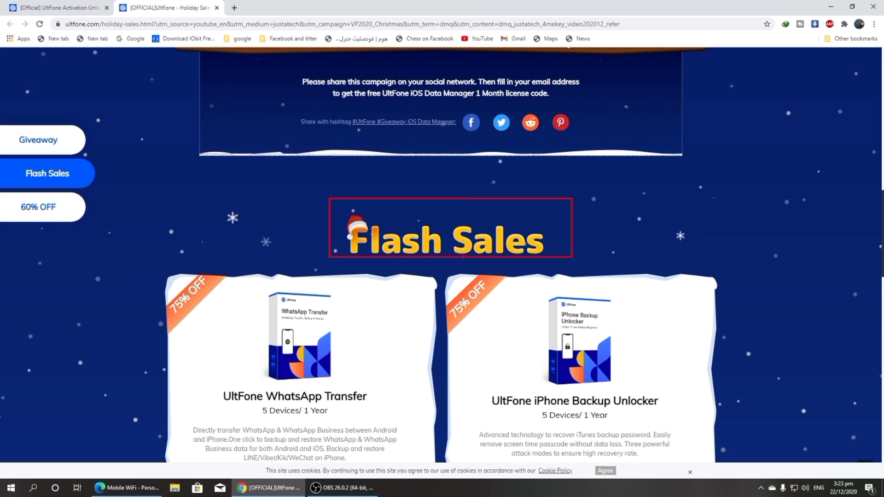
# Scroll through the 60% OFF product cards down to Activation Unlocker and back up.
pyautogui.scroll(-3)
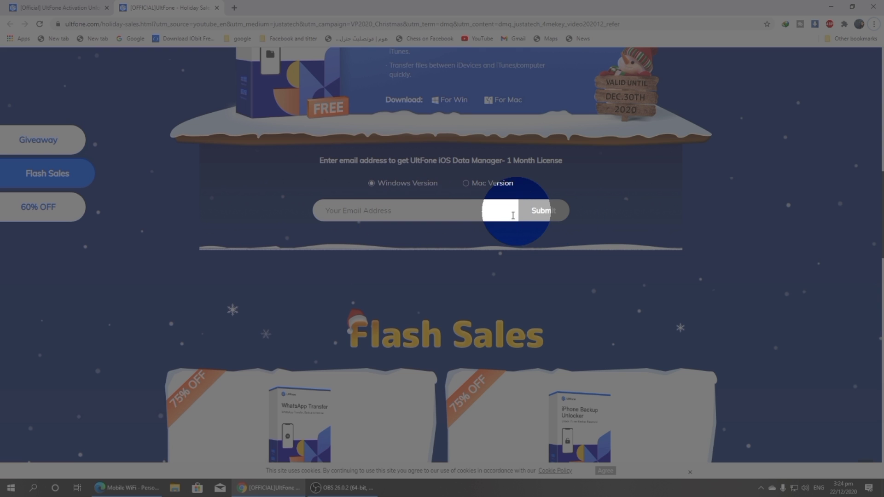
pyautogui.scroll(-3)
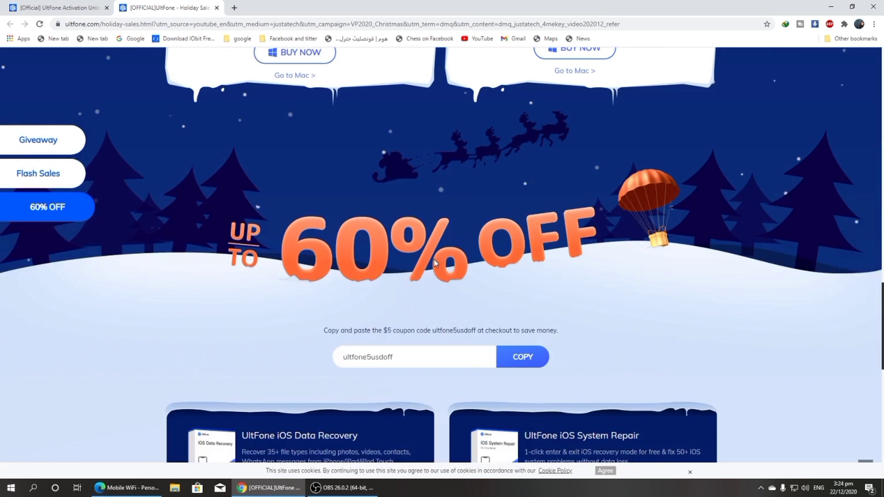
pyautogui.scroll(-3)
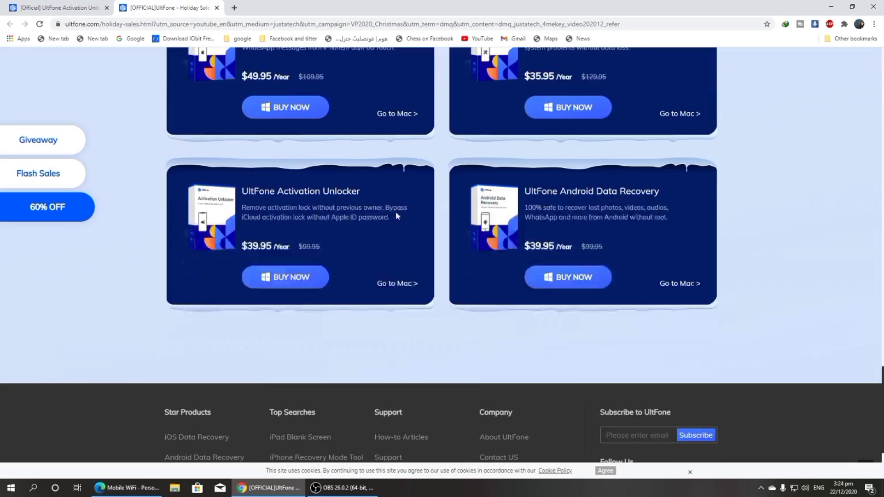
pyautogui.scroll(3)
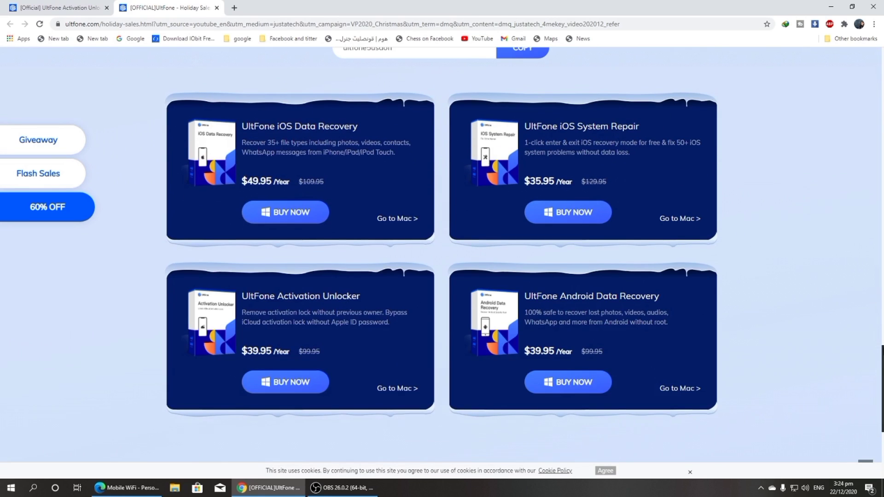
pyautogui.scroll(3)
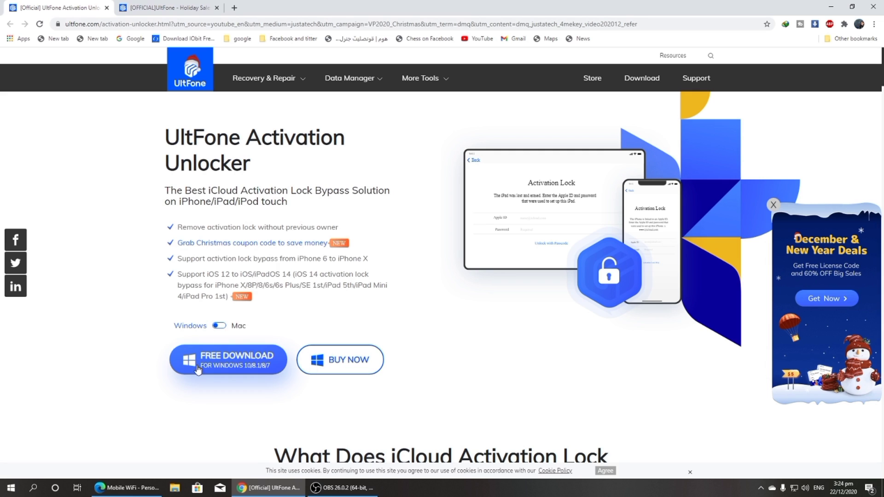
# Start the free Windows download and save activation-unlocker.exe to the Desktop.
pyautogui.click(227, 360)
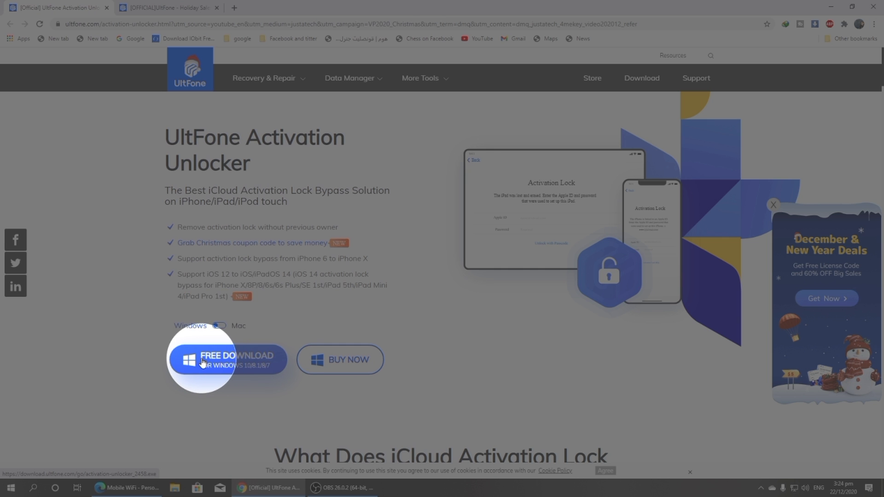
pyautogui.click(228, 360)
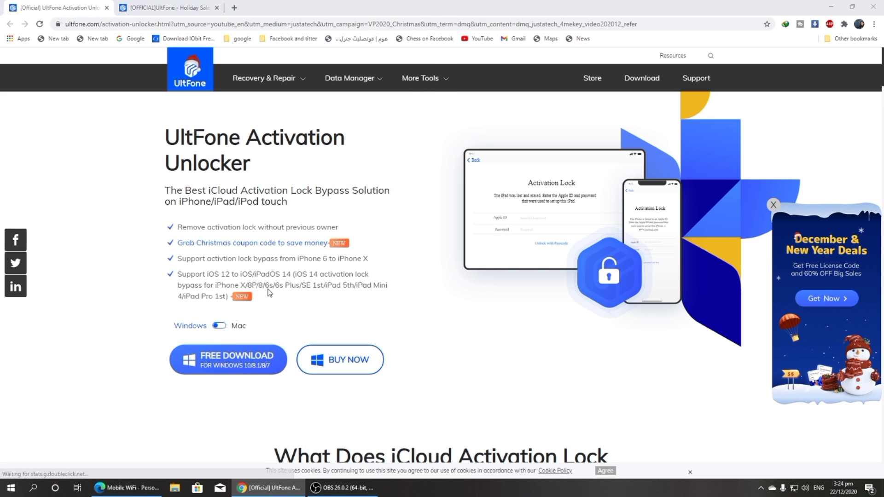
pyautogui.click(227, 360)
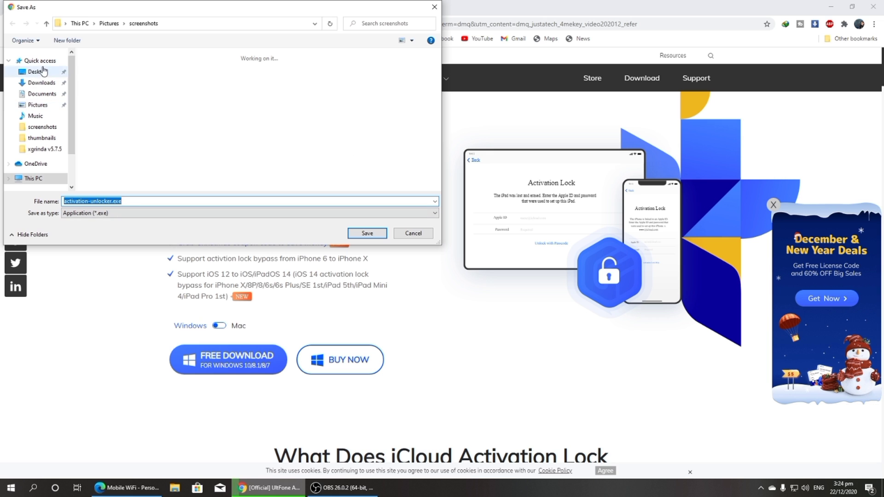
pyautogui.click(367, 233)
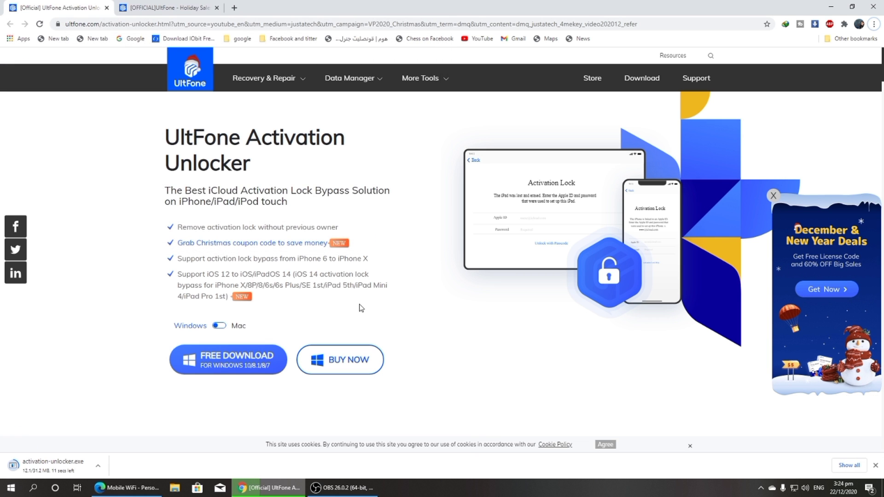
pyautogui.moveTo(359, 283)
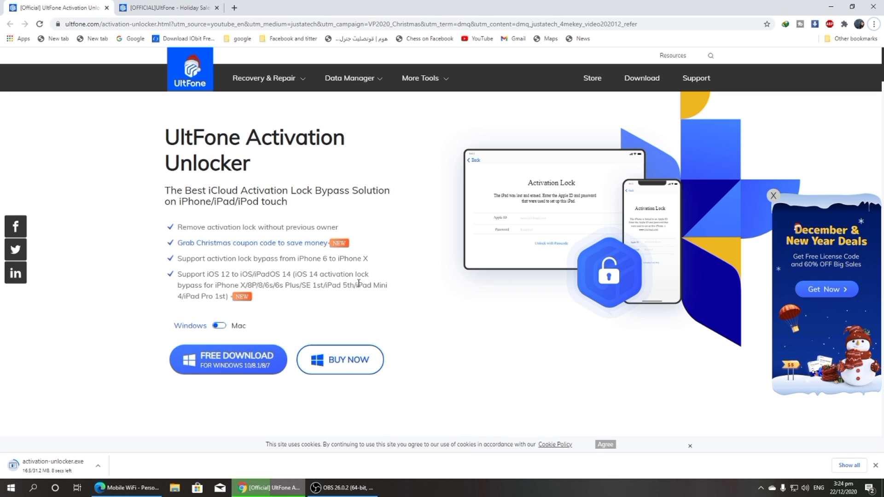
pyautogui.moveTo(356, 283)
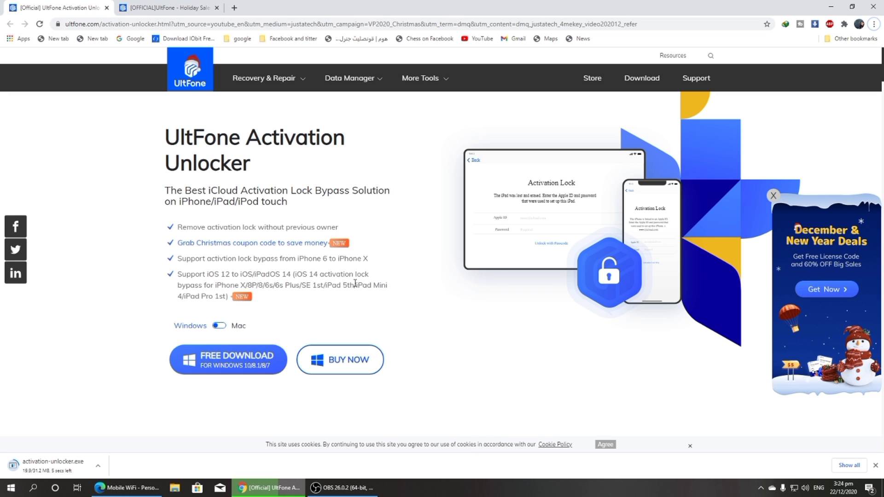